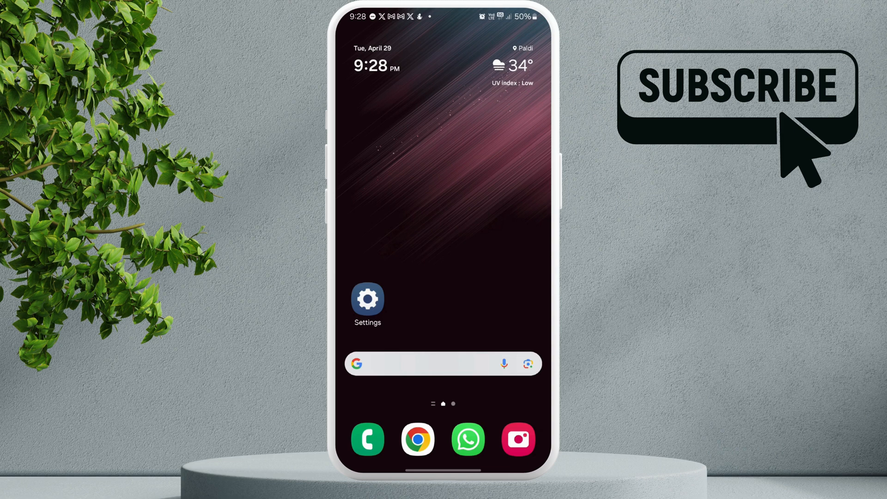
- Force-stop the Camera app from its App info page and confirm
{"action": "left_click", "coordinate": [517, 438]}
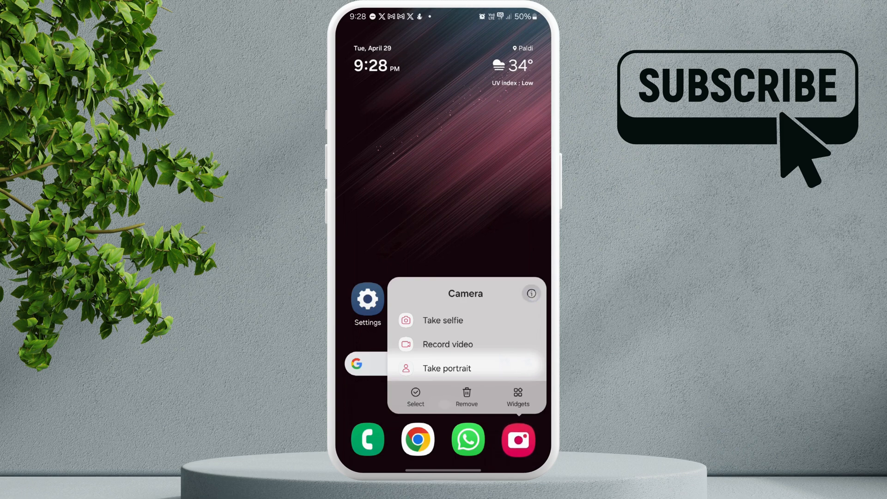
{"action": "left_click", "coordinate": [530, 293]}
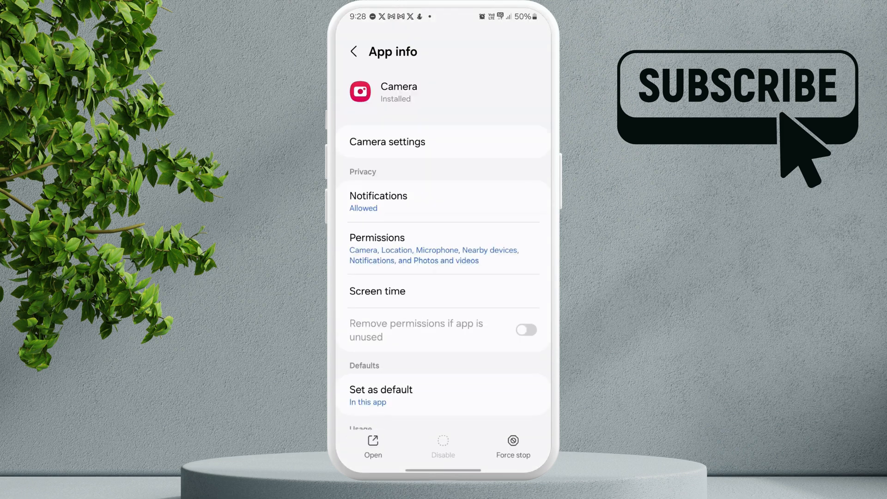
{"action": "left_click", "coordinate": [512, 445]}
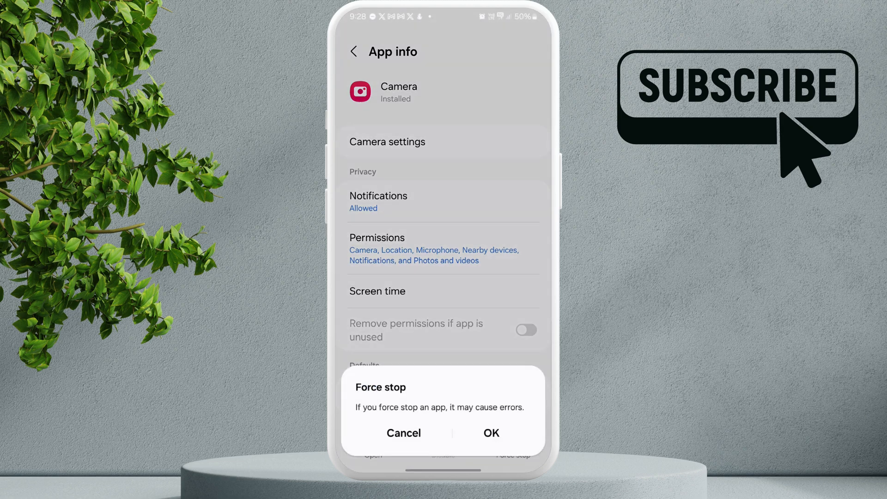
{"action": "left_click", "coordinate": [403, 433]}
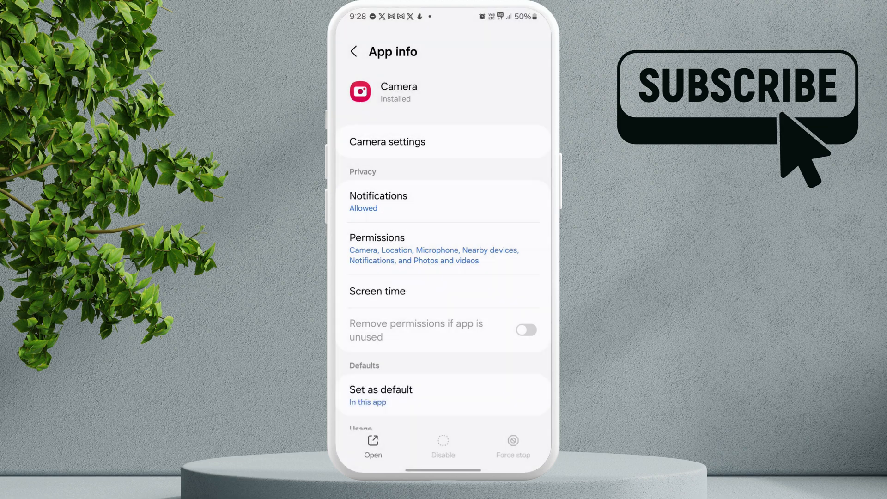
- Clear the Camera app's cache and stored data from its Storage page
{"action": "scroll", "scroll_direction": "down", "scroll_amount": 3}
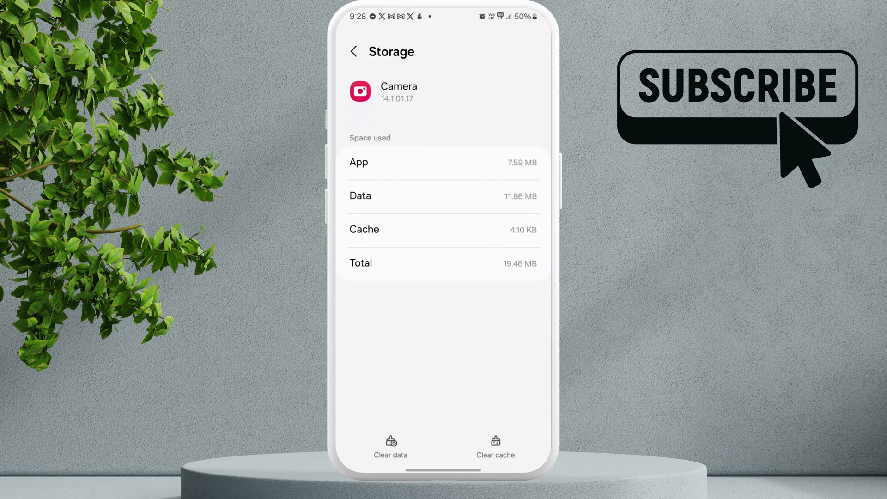
{"action": "left_click", "coordinate": [495, 446]}
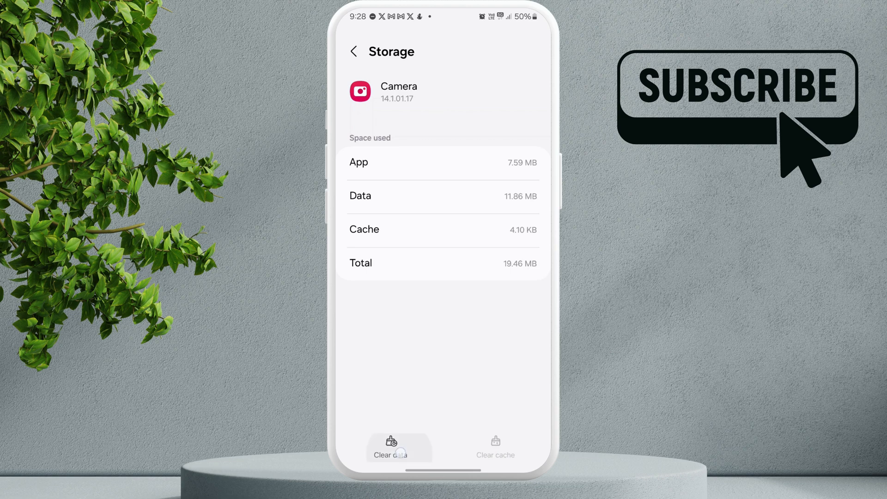
{"action": "left_click", "coordinate": [390, 447]}
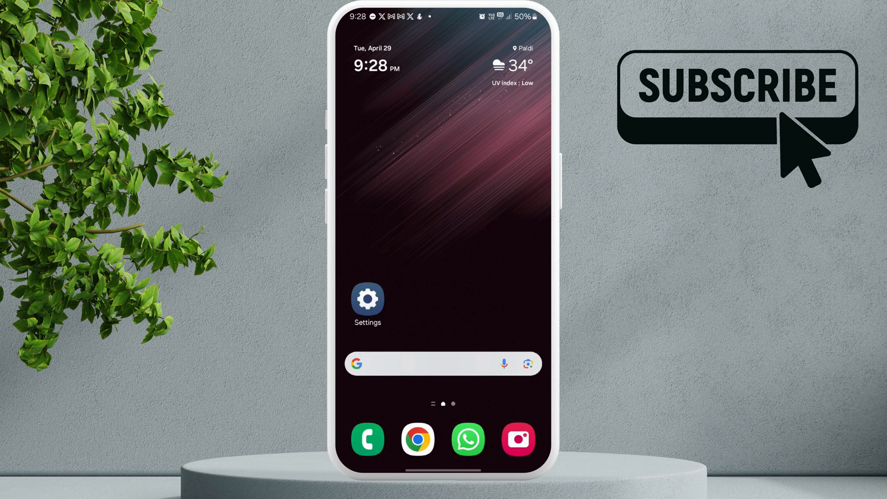
- Go from the home screen into Settings and reach the Software update page
{"action": "left_click", "coordinate": [367, 299]}
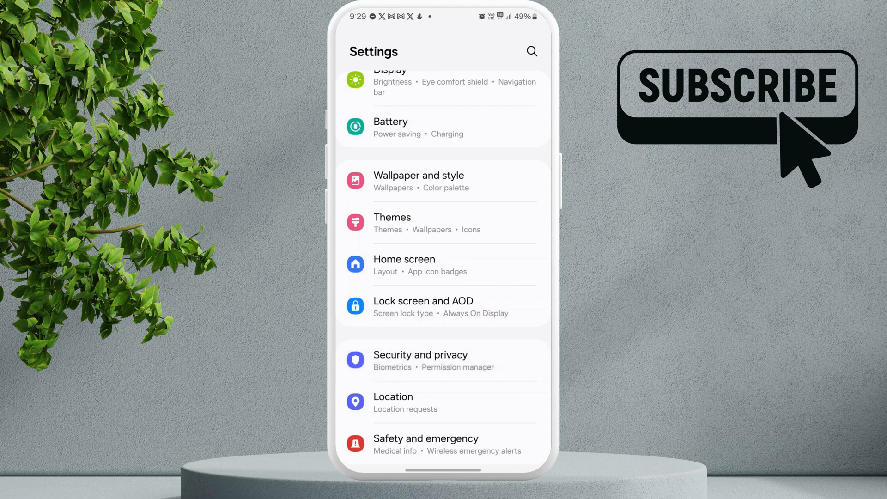
{"action": "left_click", "coordinate": [421, 355]}
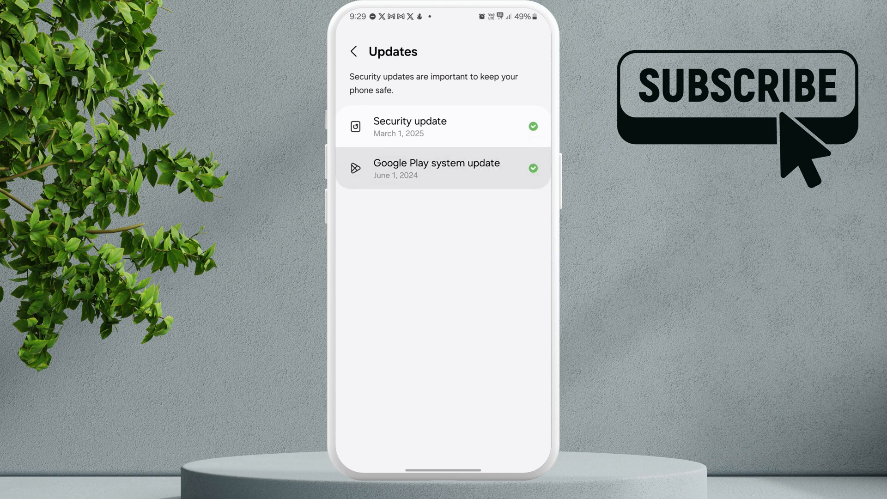
- Start downloading the 95 MB Google Play system update
{"action": "left_click", "coordinate": [443, 127]}
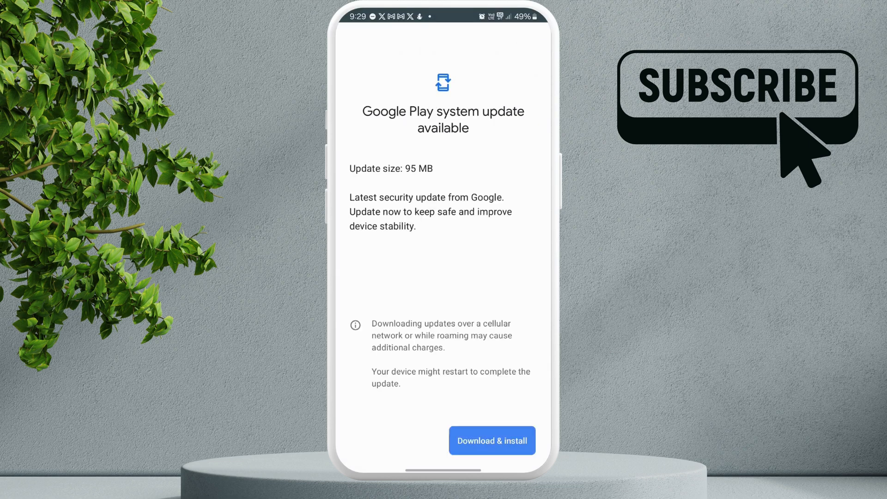
{"action": "left_click", "coordinate": [501, 448]}
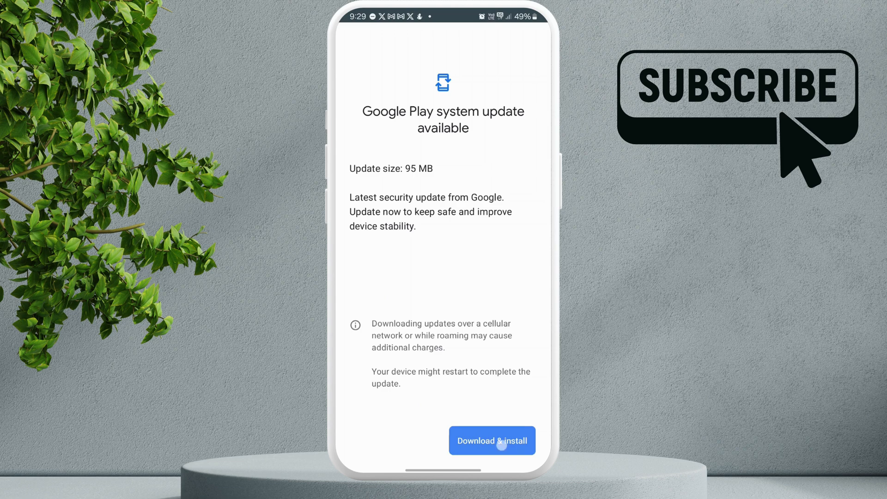
{"action": "left_click", "coordinate": [492, 440]}
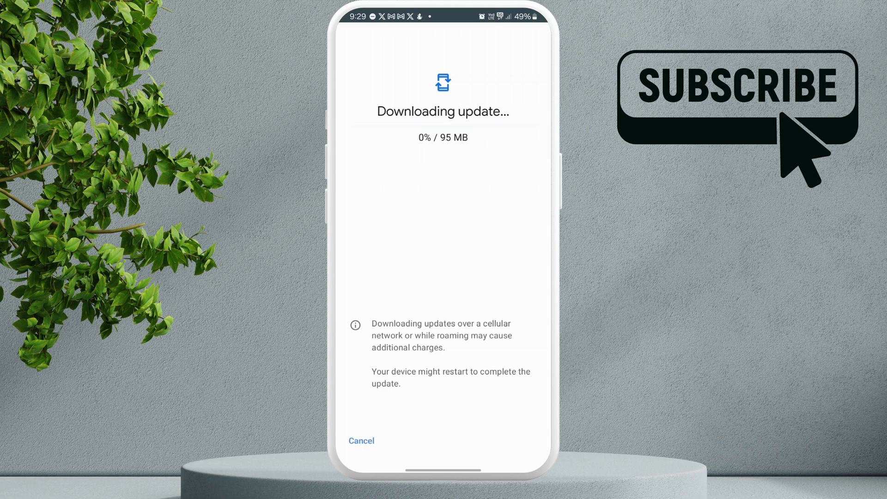